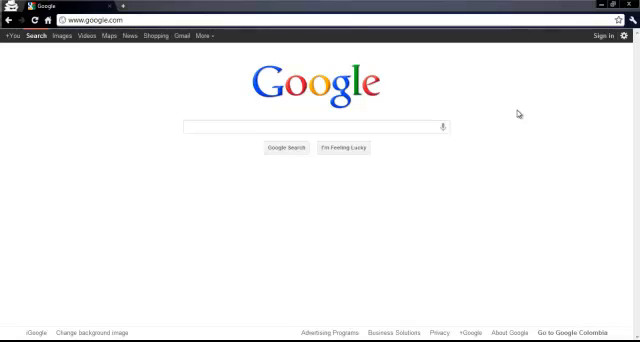
- Navigate Chrome to citationmachine.net via the address bar
click(96, 20)
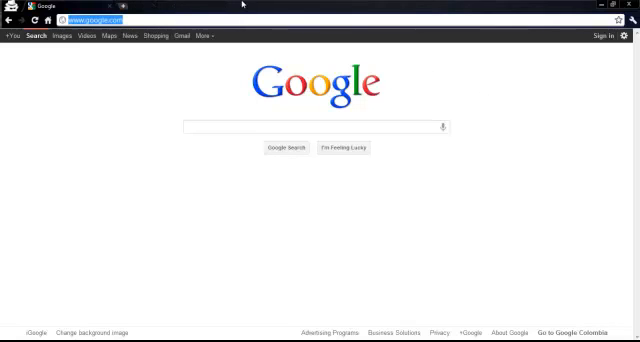
text(citationmachine.net)
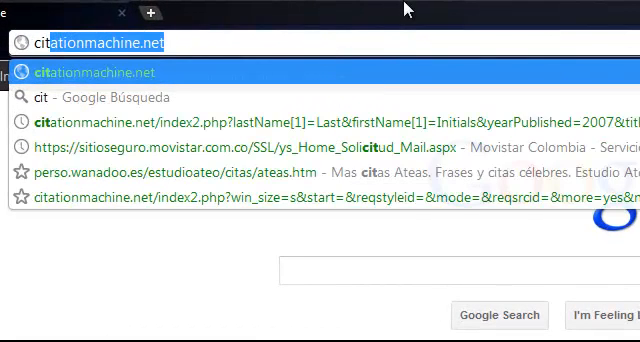
text(citationmachine.net)
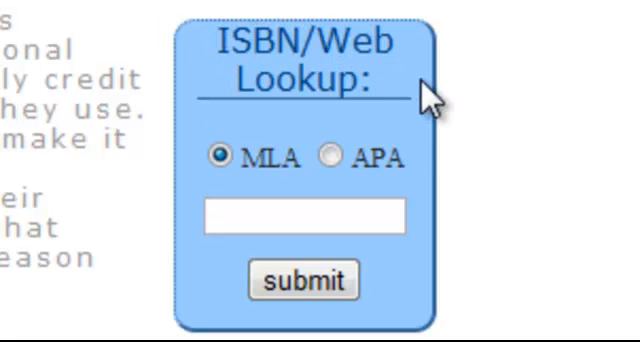
mouse_move(378, 158)
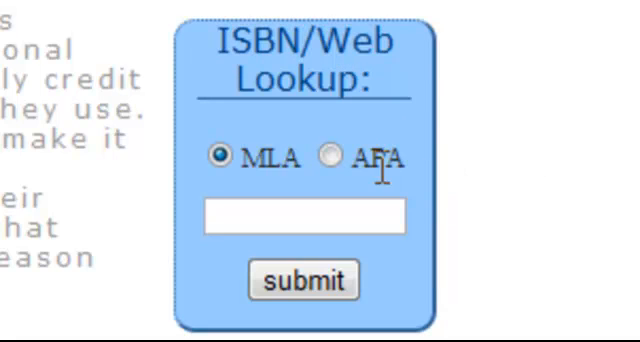
- Choose APA style in the ISBN/Web Lookup box and focus its entry field
click(326, 158)
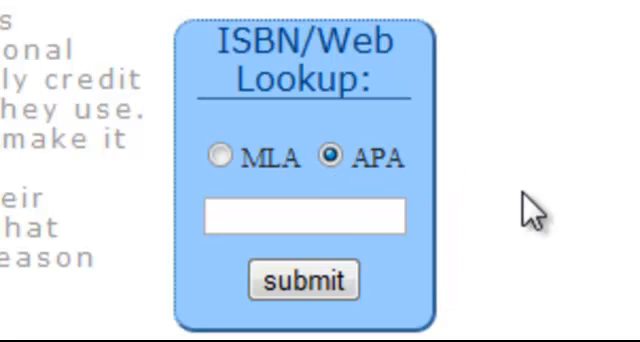
click(304, 216)
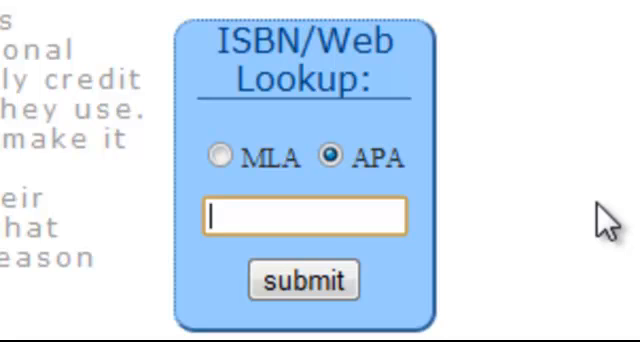
text(978)
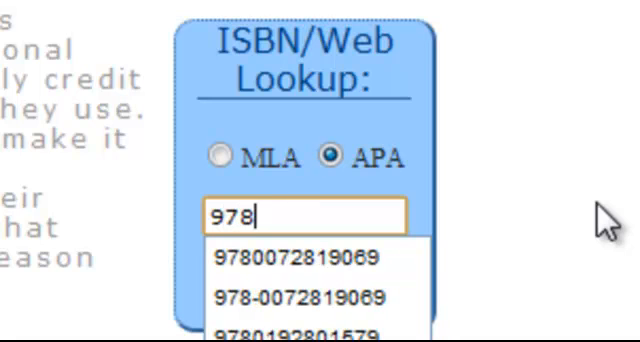
text(019)
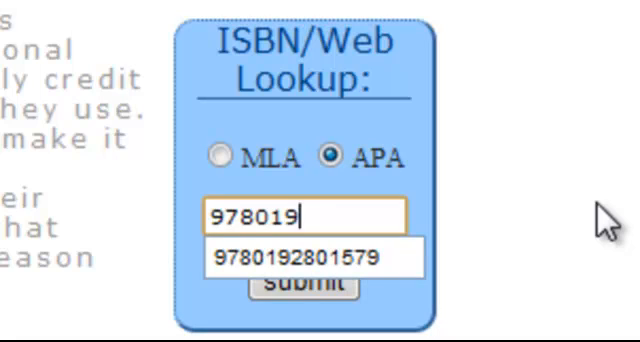
text(28)
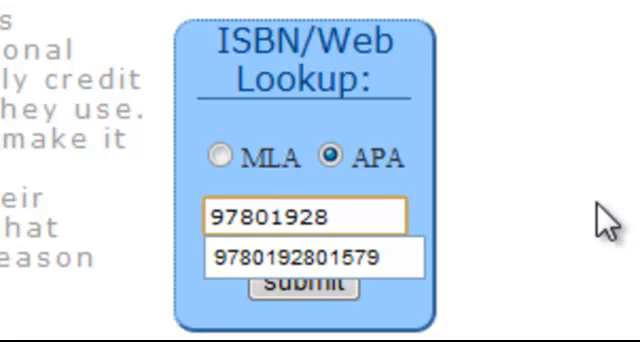
text(01579)
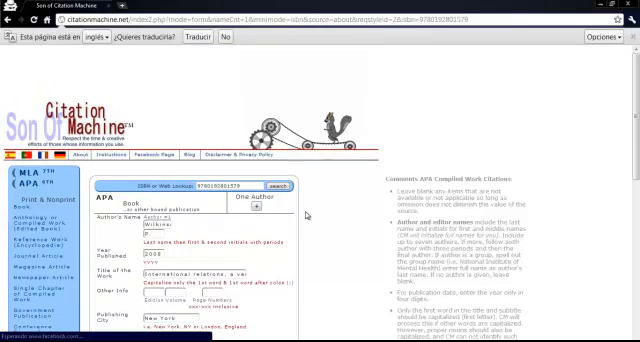
- Scroll through the generated APA book form and its citation output
scroll(down, 3)
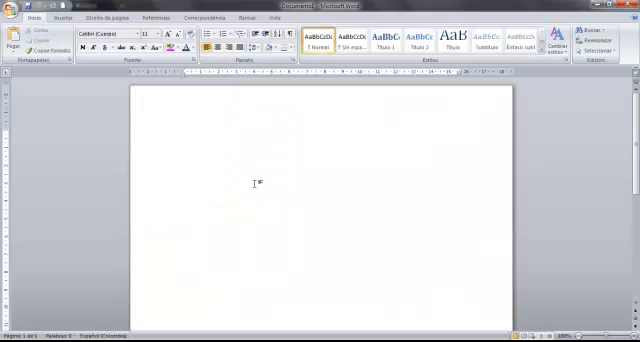
- Write the Wilkinson, P. (2008) International relations reference, New York, in the Word document
text(Wilkinson, P. (2008). International relations, a very short introduction. New York: Oxford University Press, USA.)
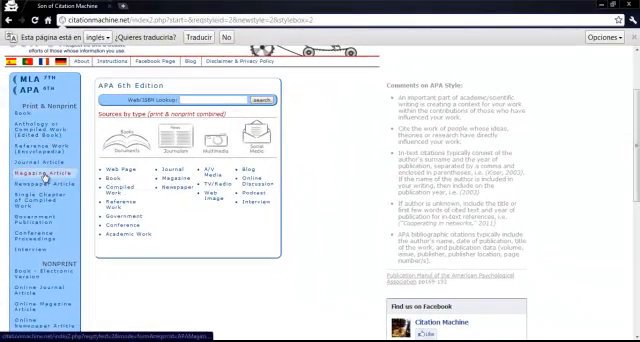
- Scroll the APA 6th Edition source-type list to reach the Book form
scroll(down, 3)
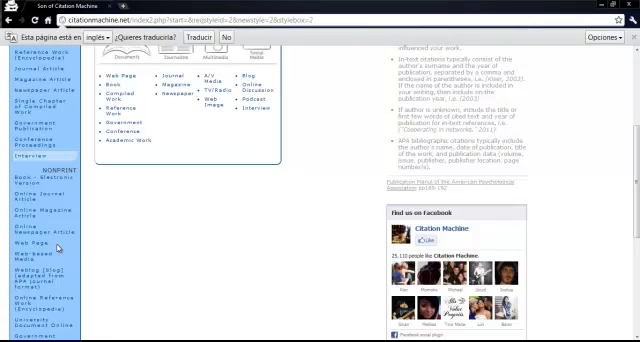
scroll(down, 3)
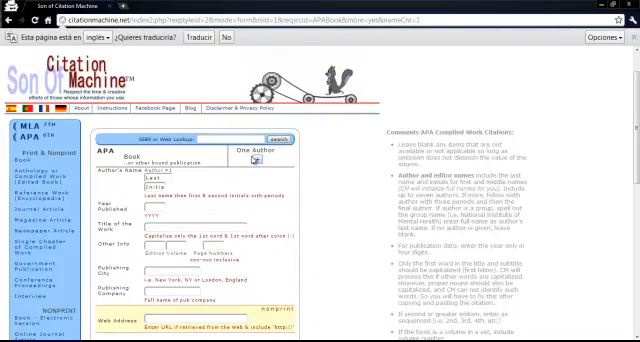
- Fill the book form with Wilkinson, P., the International relations title, New York and Oxford University Press
scroll(down, 3)
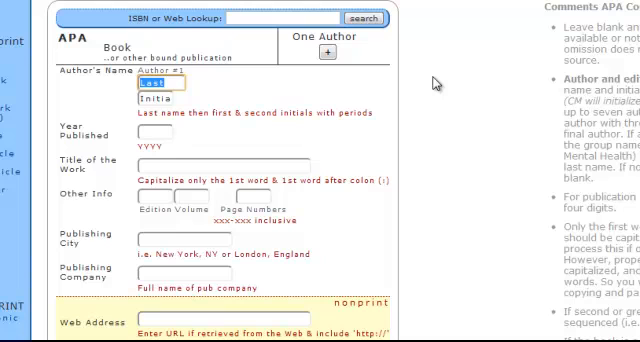
text(Wilkins)
click(154, 98)
text(P)
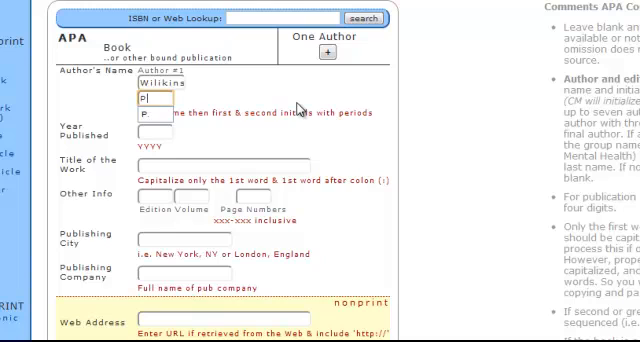
text(.)
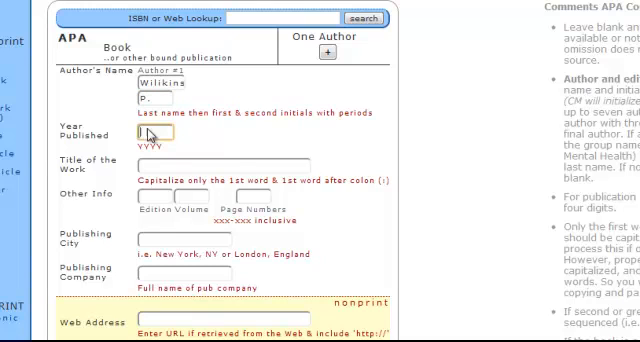
mouse_move(444, 130)
text(2007)
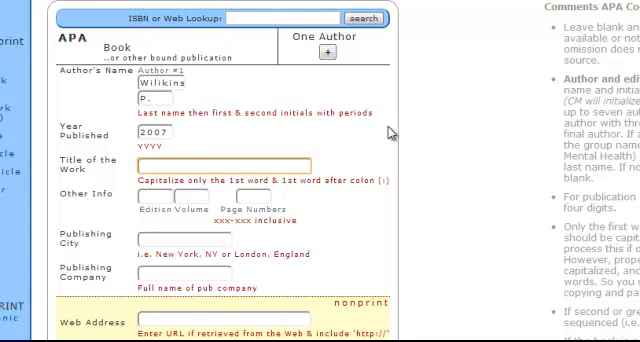
text(Internatio)
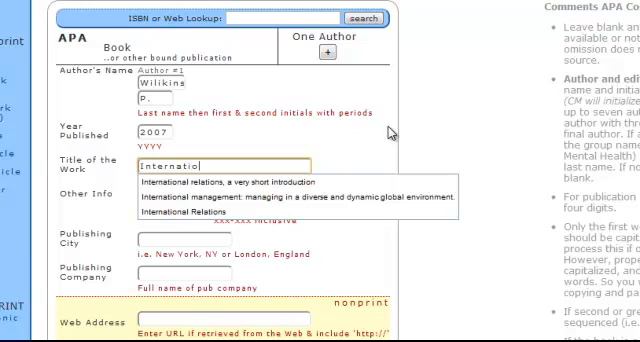
text(nal relations, a ver)
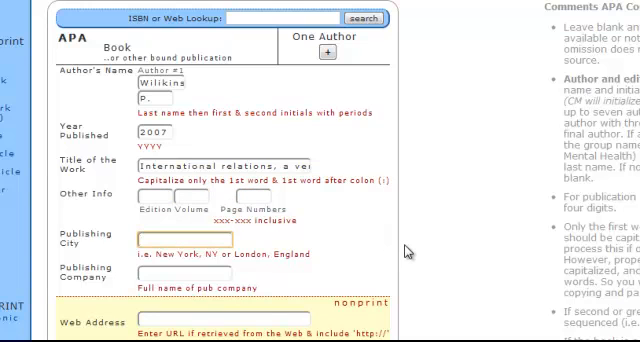
text(New York)
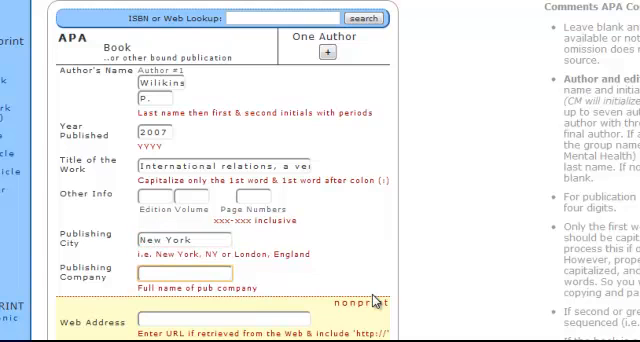
text(Oxford Universi)
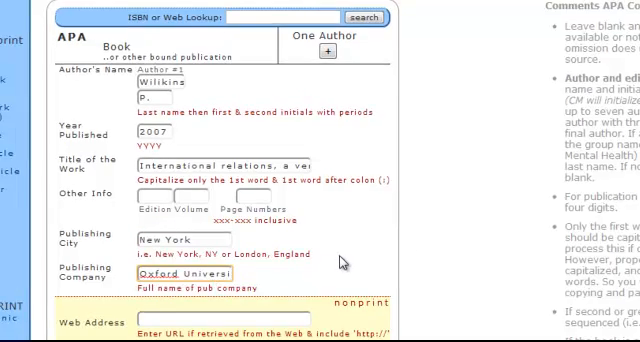
scroll(down, 3)
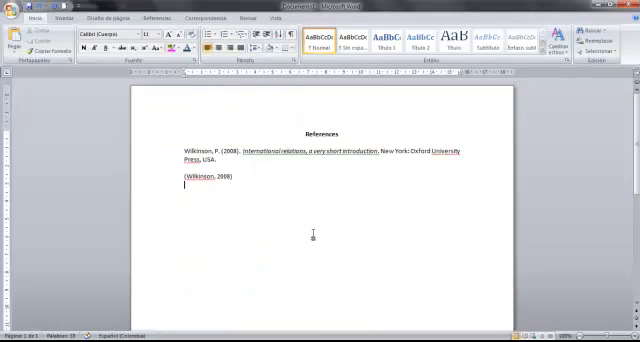
- Add the Wilkinson, P. (2007) International relations, New York: Oxford University Press reference below the first entry
text(Wilkinson, P. (2007). International relations, a very short introduction. New York: Oxford University Press, USA.)
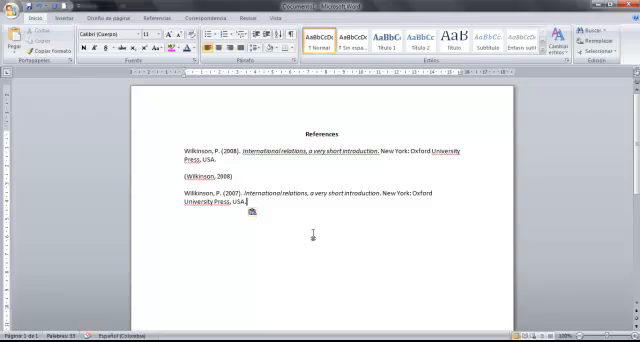